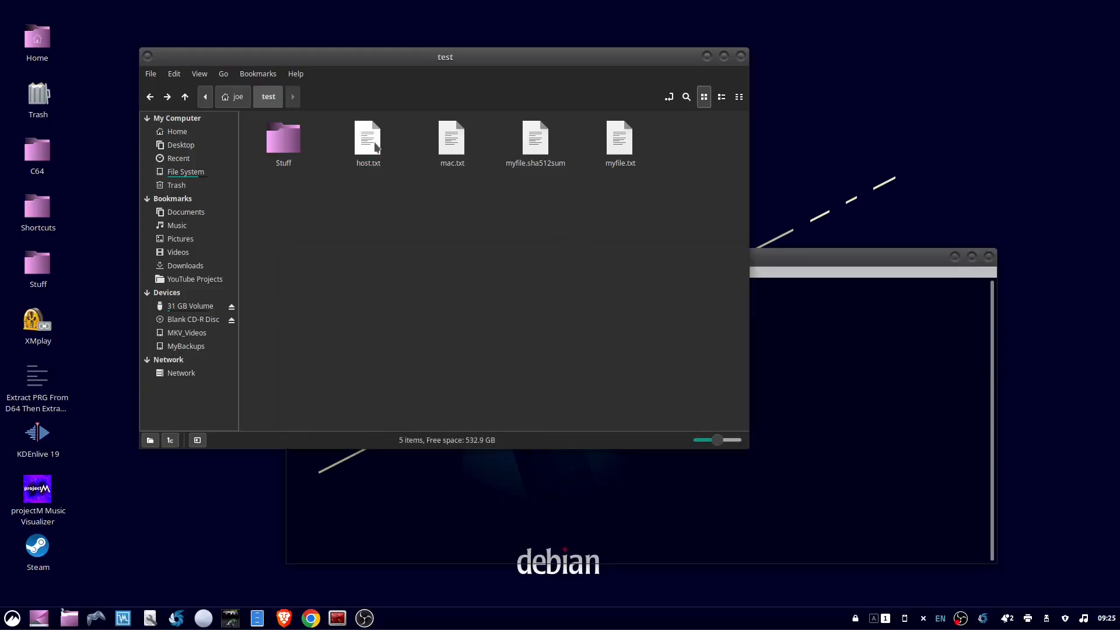
Step: Tick 'Allow executing file as program' for host.txt in its Permissions properties and close
{"action": "right_click", "coordinate": [367, 139]}
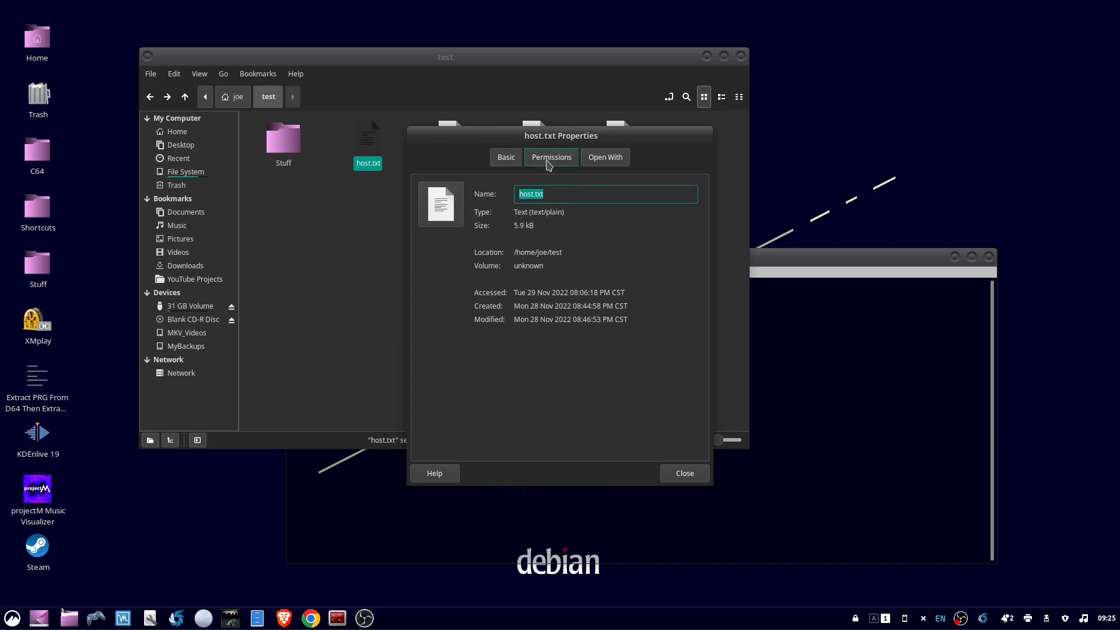
{"action": "left_click", "coordinate": [551, 156]}
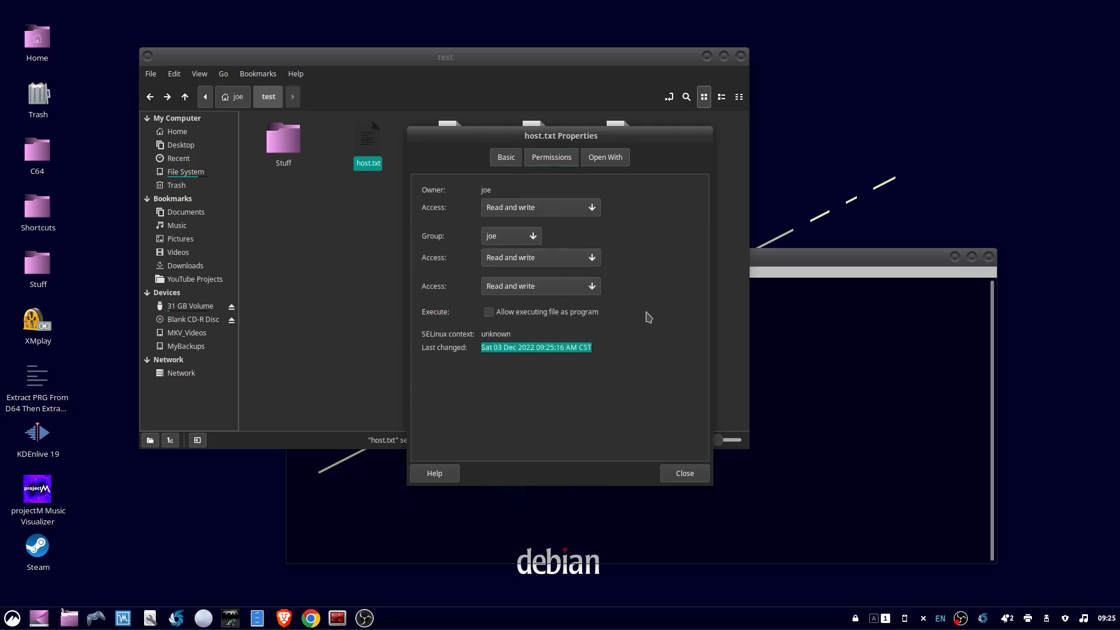
{"action": "mouse_move", "coordinate": [499, 323]}
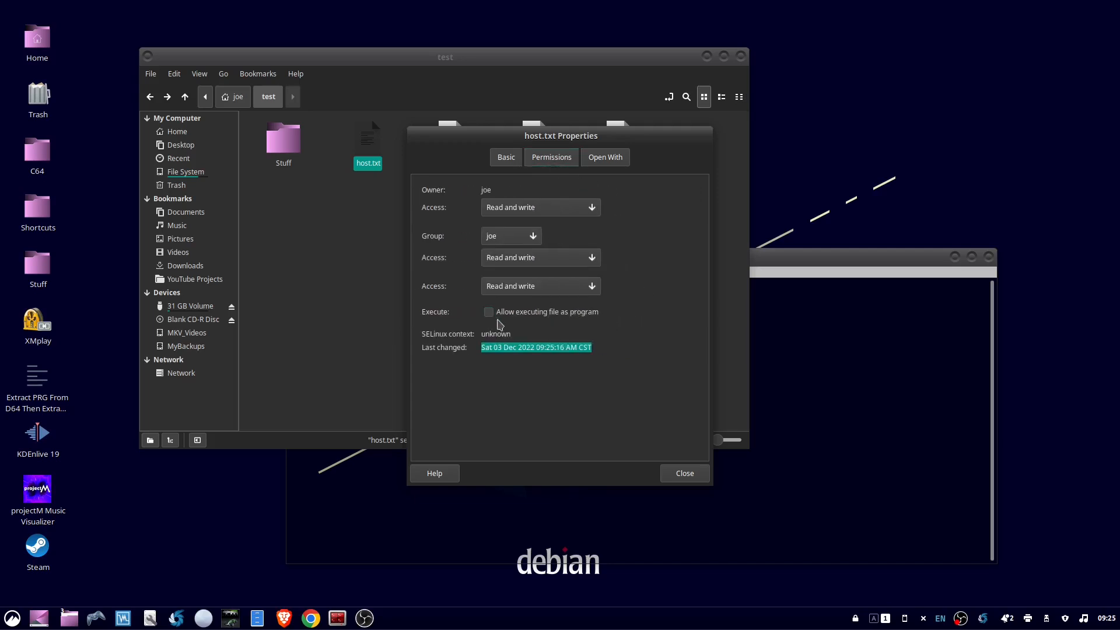
{"action": "mouse_move", "coordinate": [507, 314]}
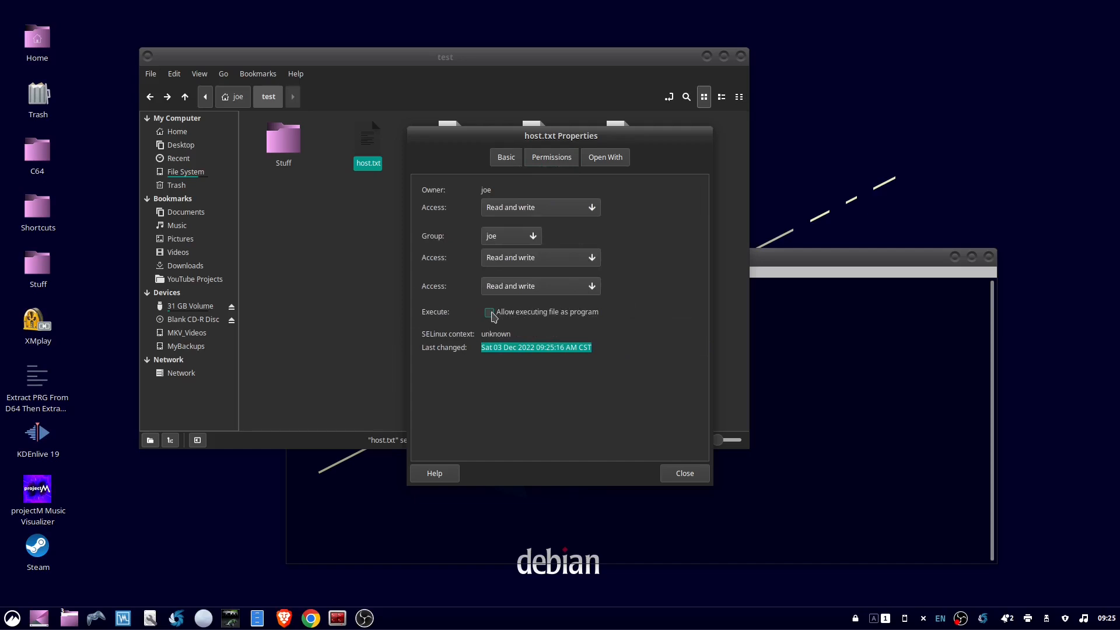
{"action": "left_click", "coordinate": [489, 311]}
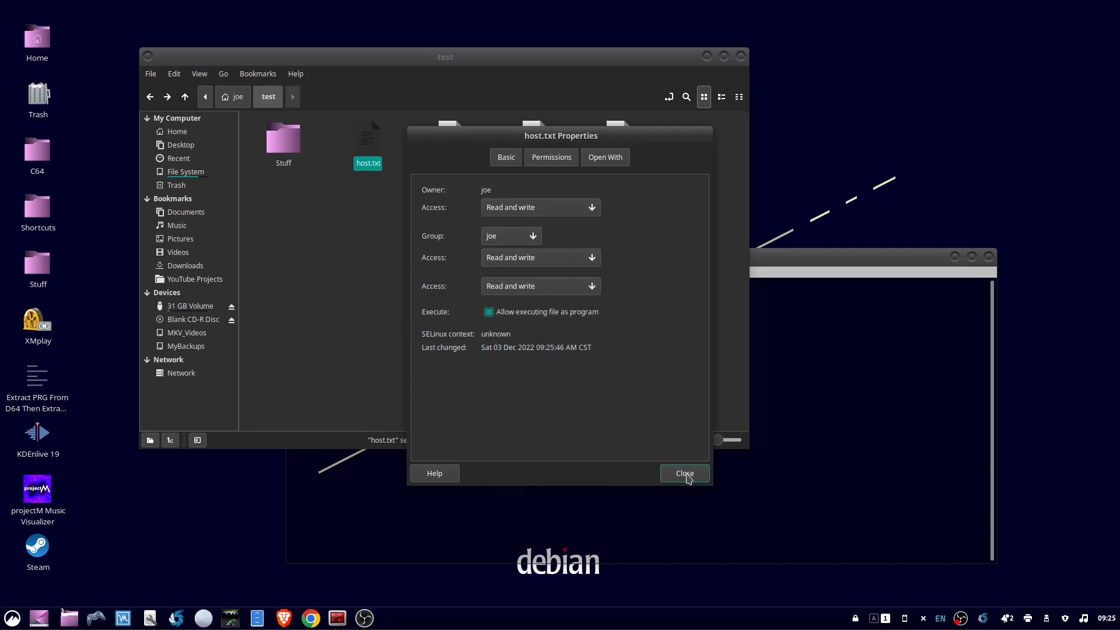
{"action": "left_click", "coordinate": [684, 472]}
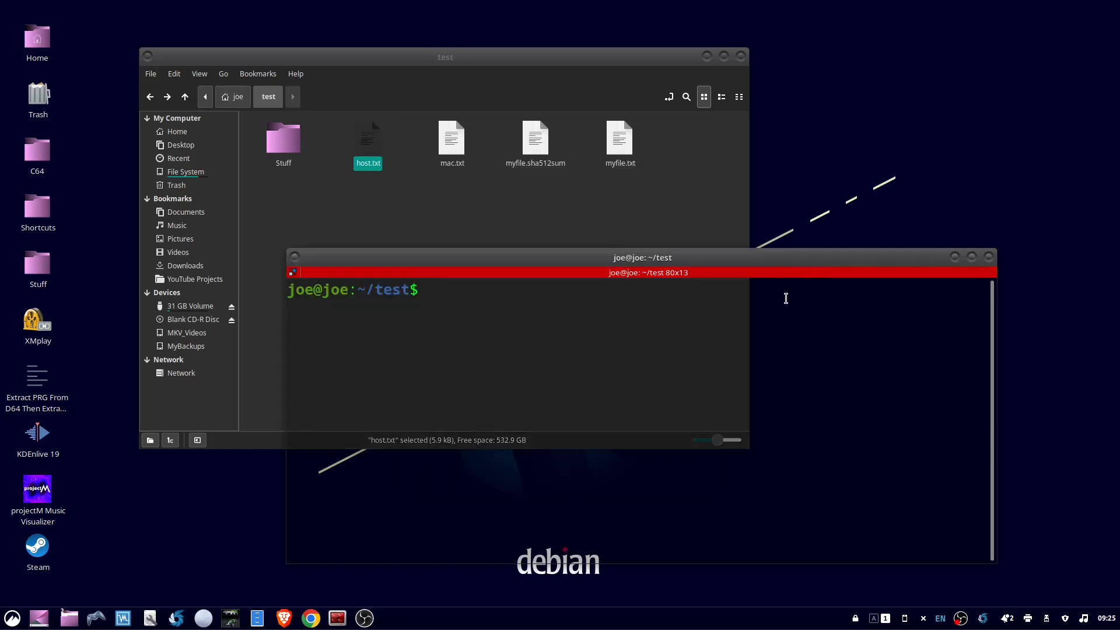
Step: Run ls -l to show host.txt listed with -rwxrwxrwx permissions
{"action": "type", "text": "ls -l"}
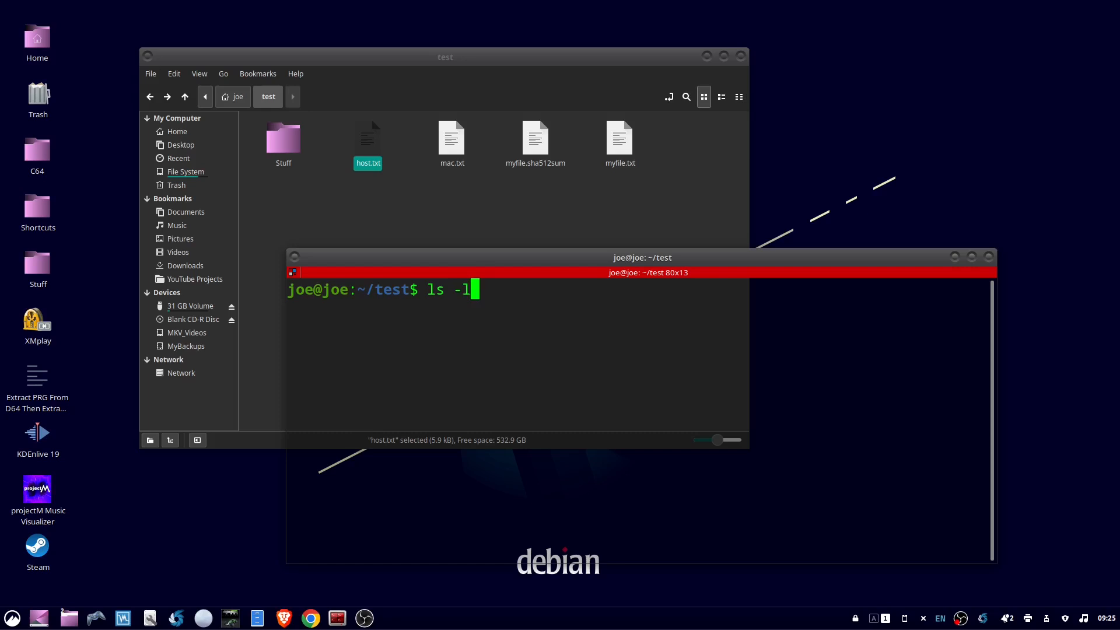
{"action": "key", "text": "Return"}
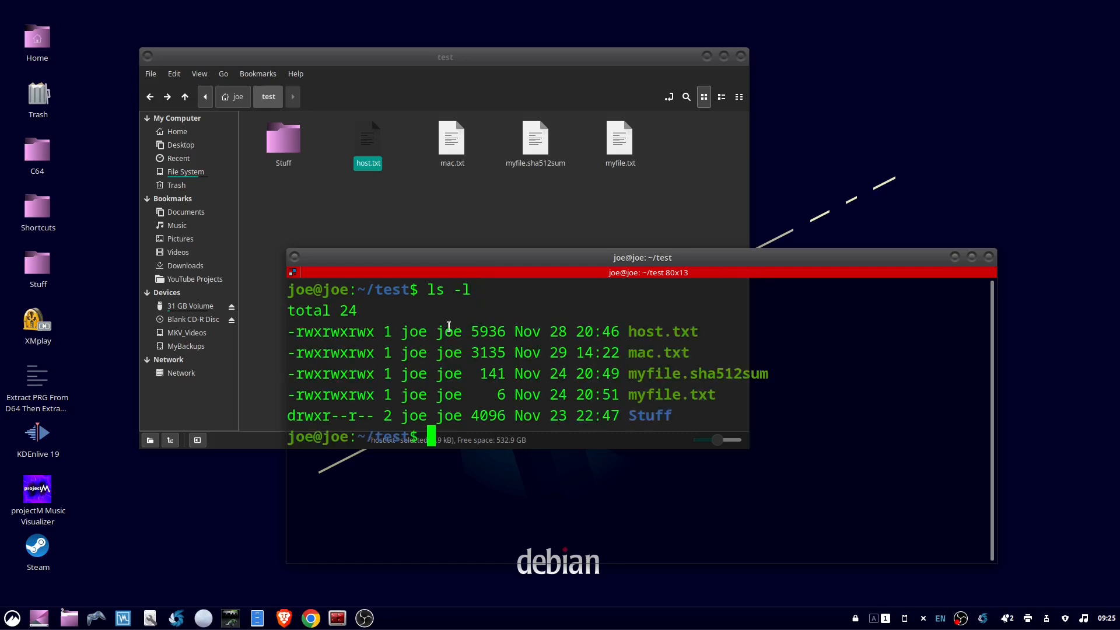
{"action": "mouse_move", "coordinate": [318, 330]}
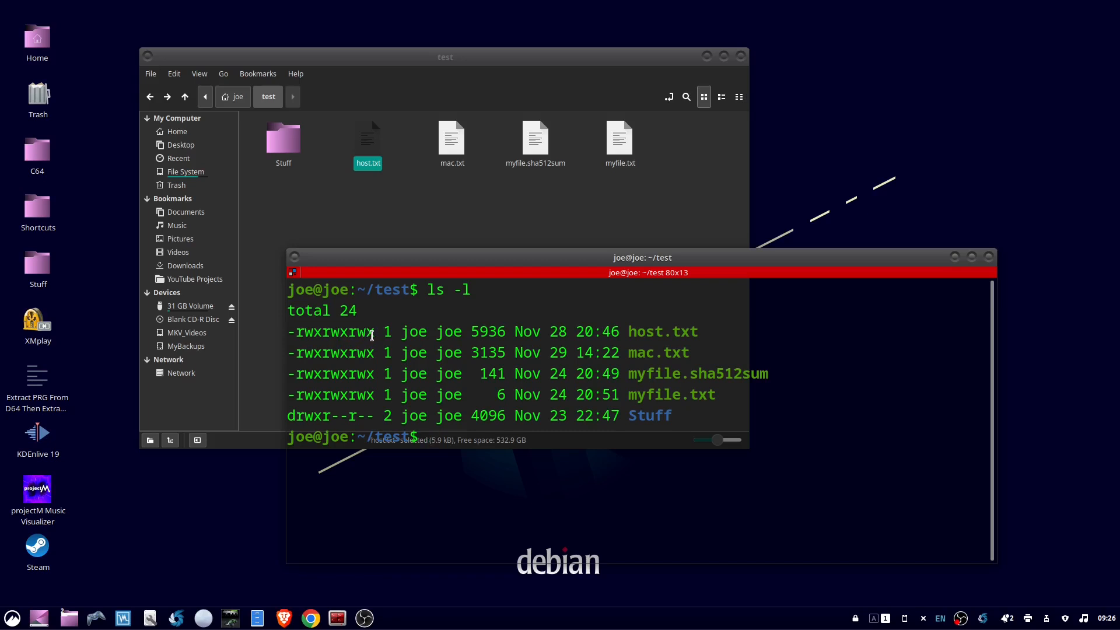
{"action": "mouse_move", "coordinate": [460, 236]}
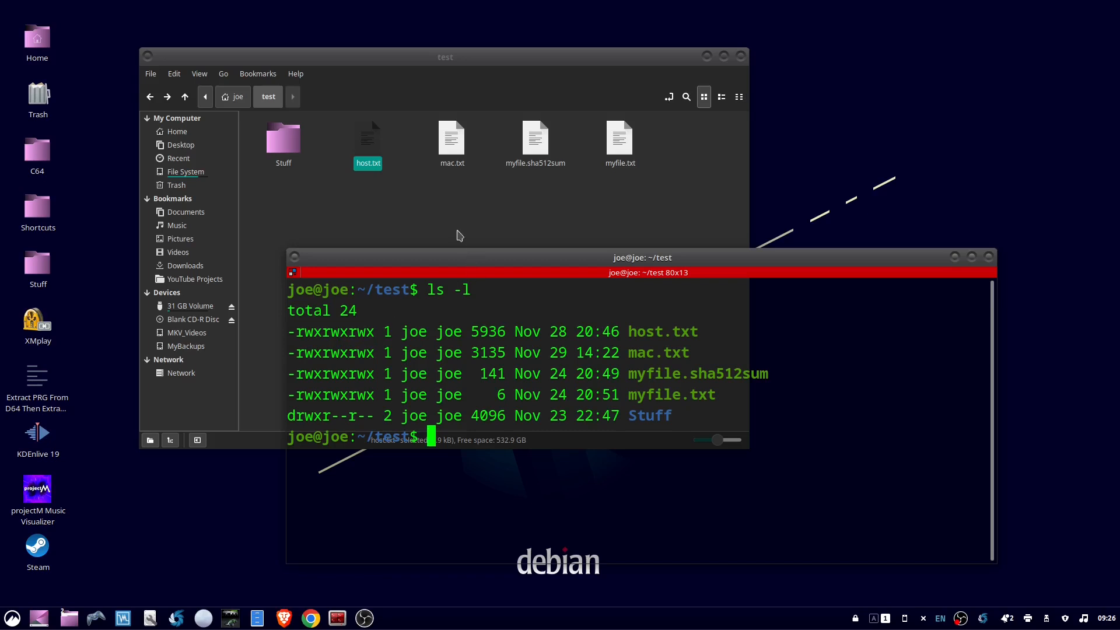
Step: Untick 'Allow executing file as program' for host.txt in its Permissions properties and close
{"action": "right_click", "coordinate": [368, 139]}
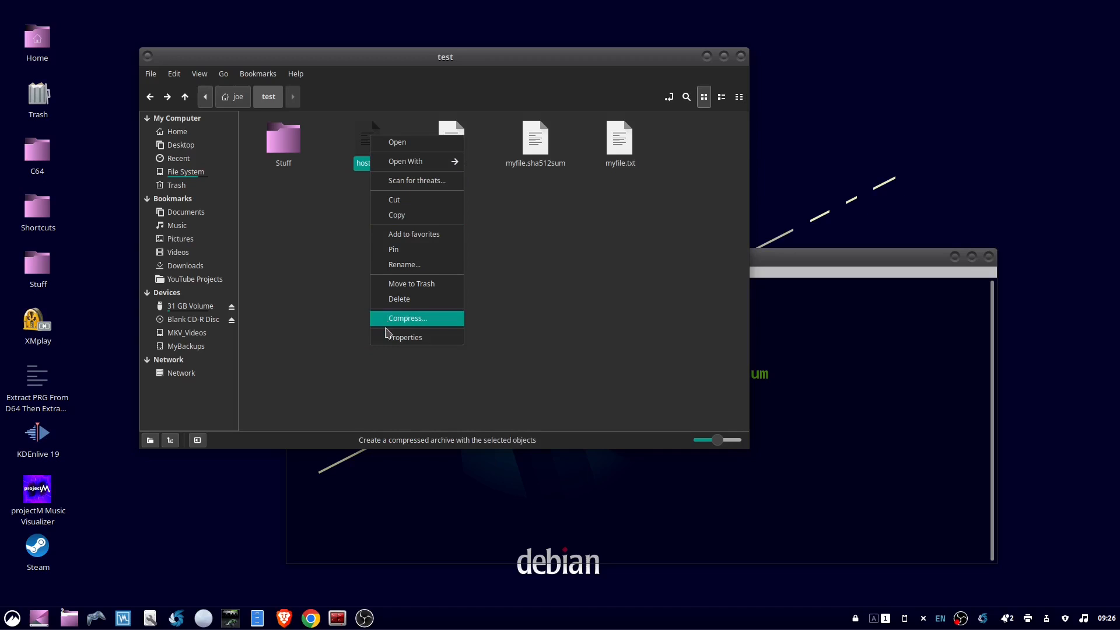
{"action": "left_click", "coordinate": [405, 336]}
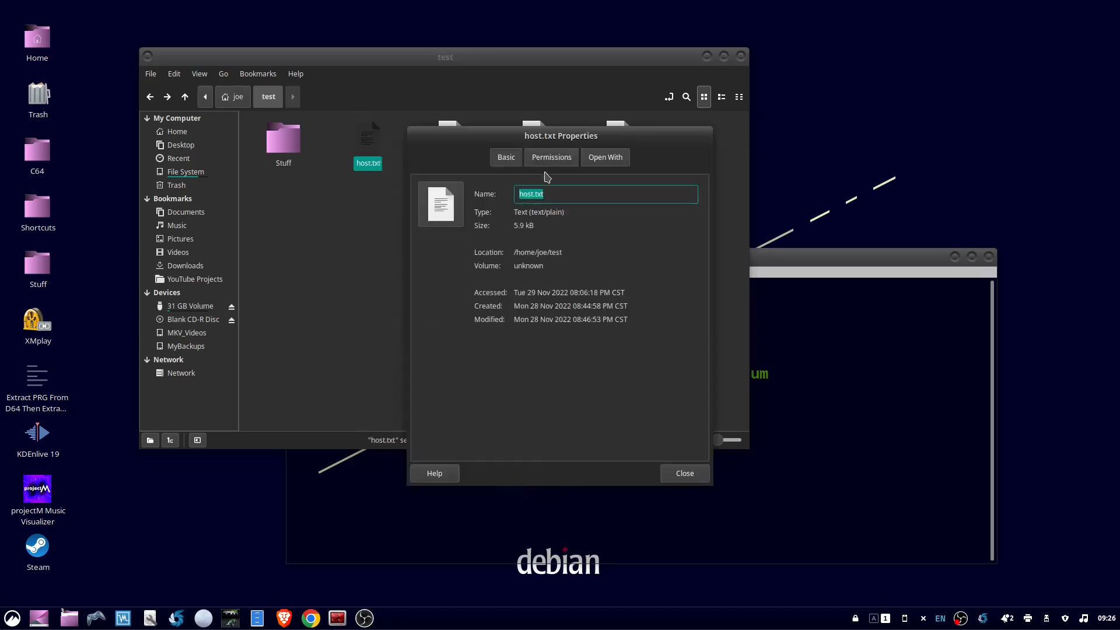
{"action": "left_click", "coordinate": [551, 158]}
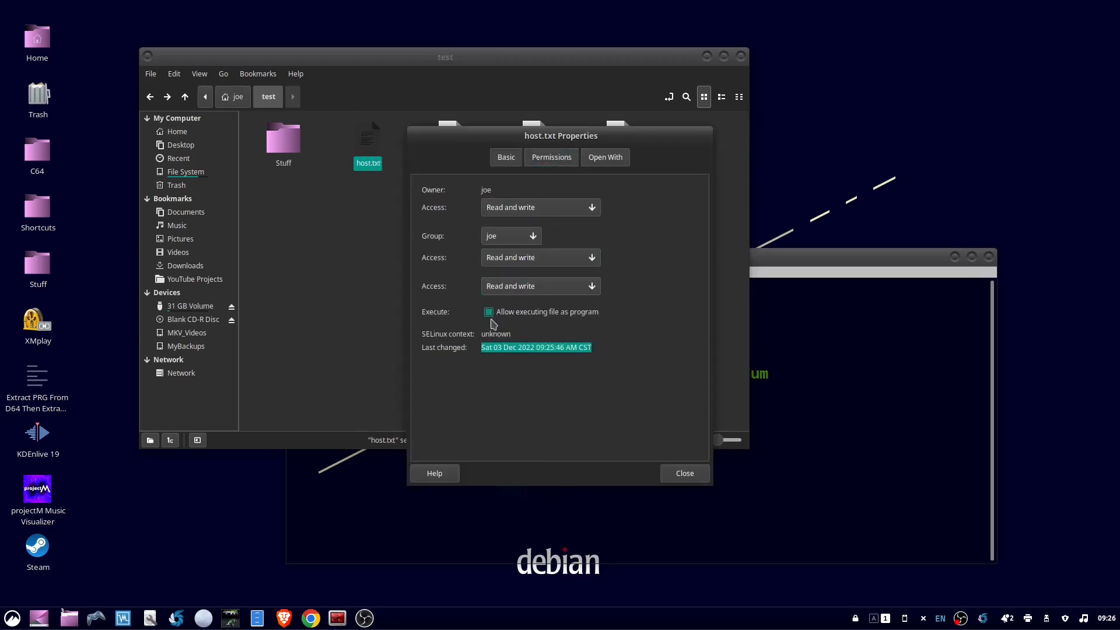
{"action": "left_click", "coordinate": [488, 312]}
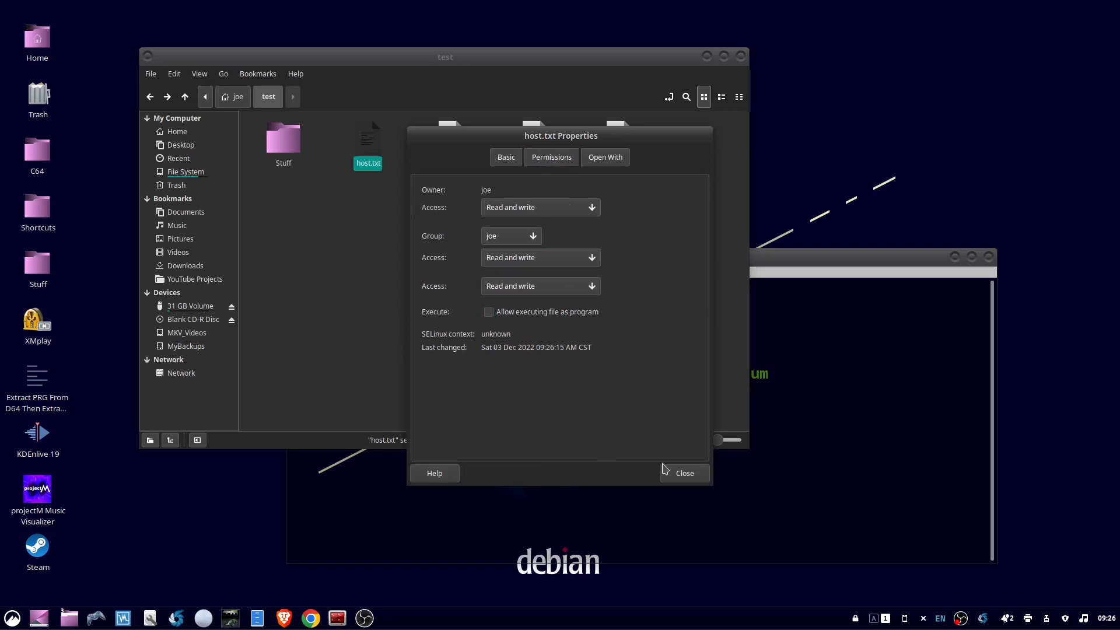
{"action": "left_click", "coordinate": [683, 472]}
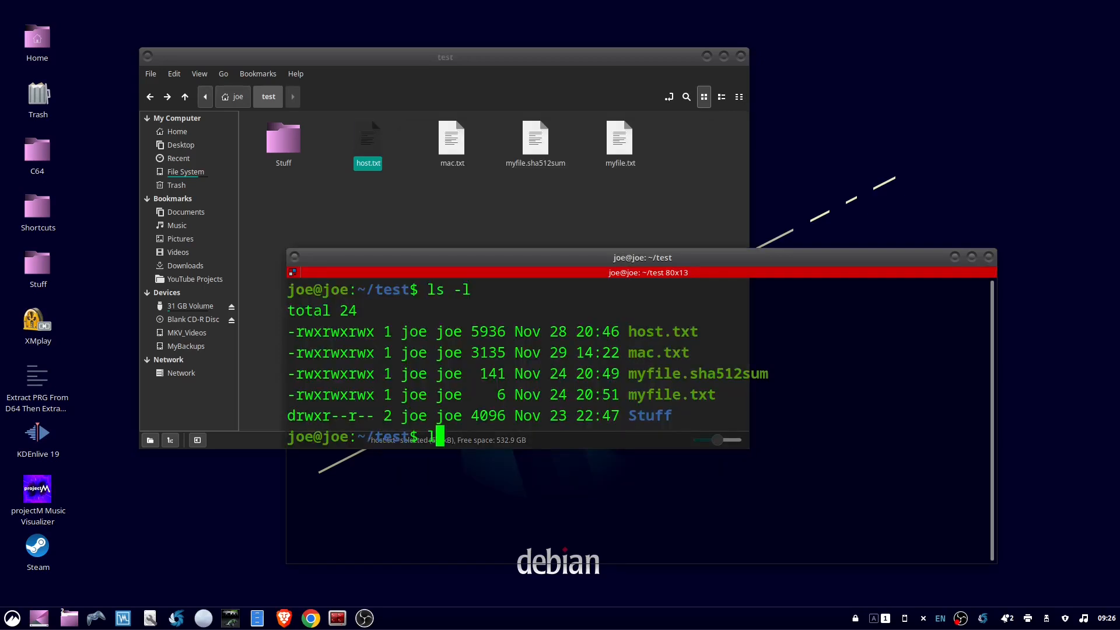
Step: Recheck the listing, then run chmod 766 host.txt to set its permissions to 766
{"action": "type", "text": "s -l"}
{"action": "key", "text": "Return"}
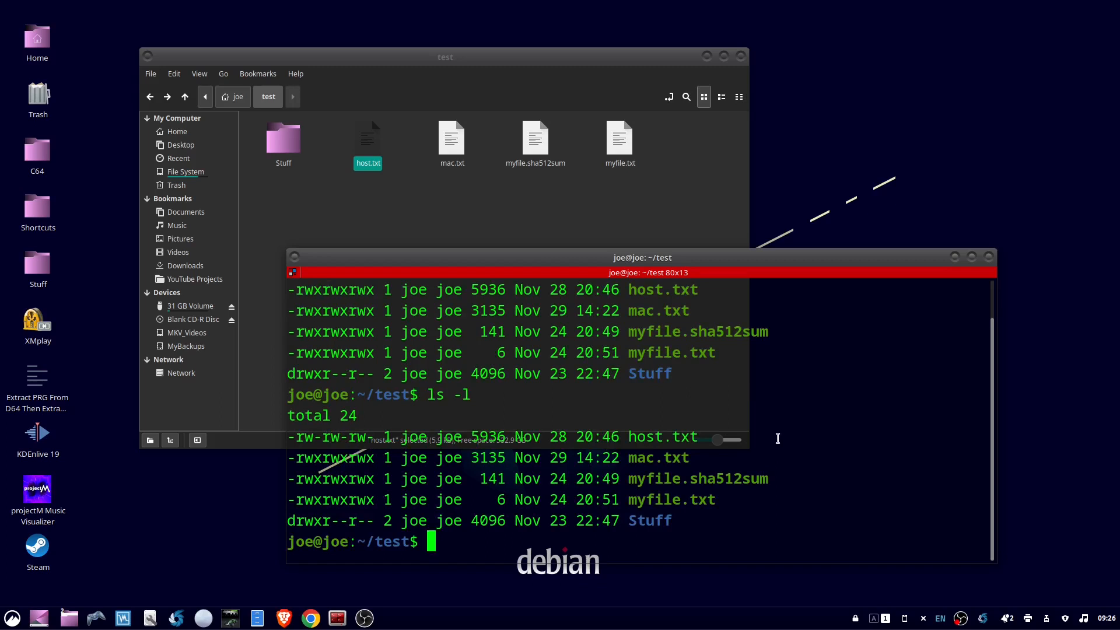
{"action": "type", "text": "chmod"}
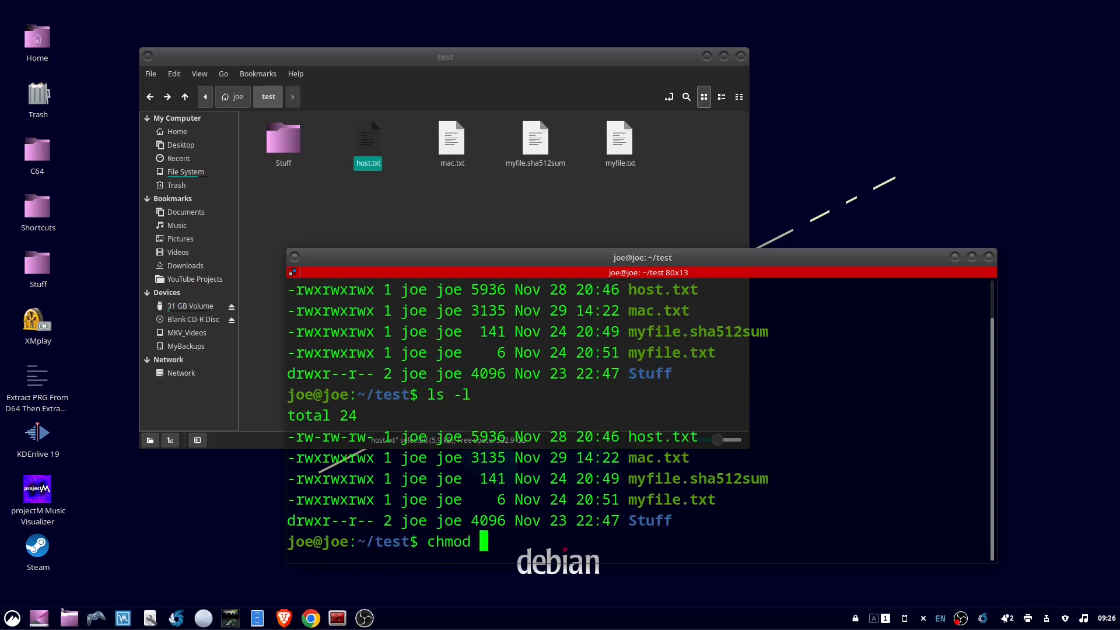
{"action": "type", "text": "7"}
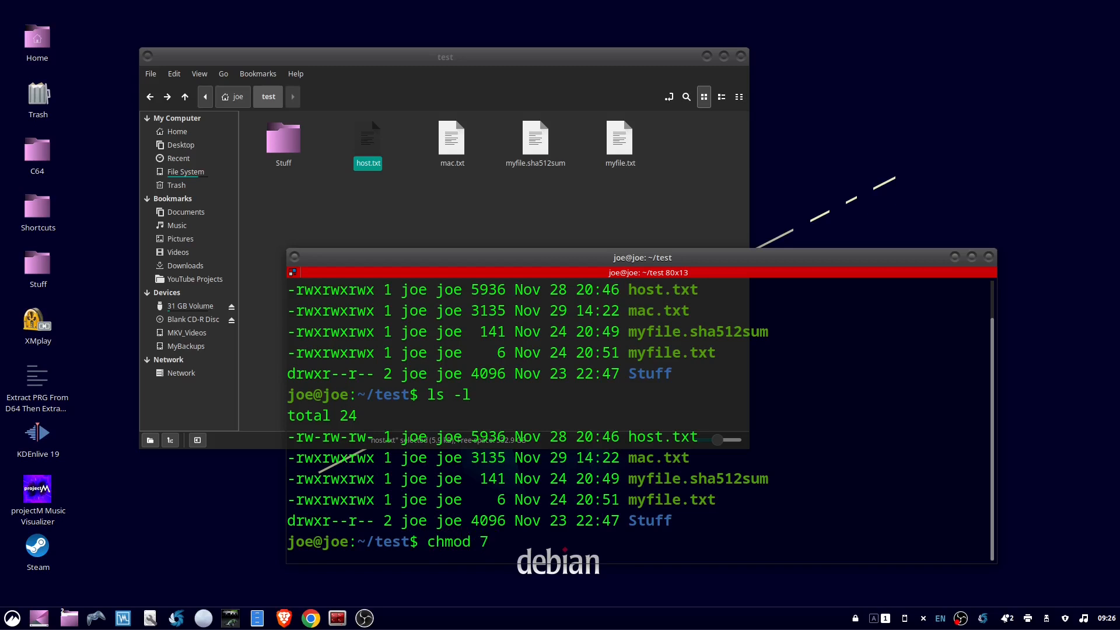
{"action": "type", "text": "6"}
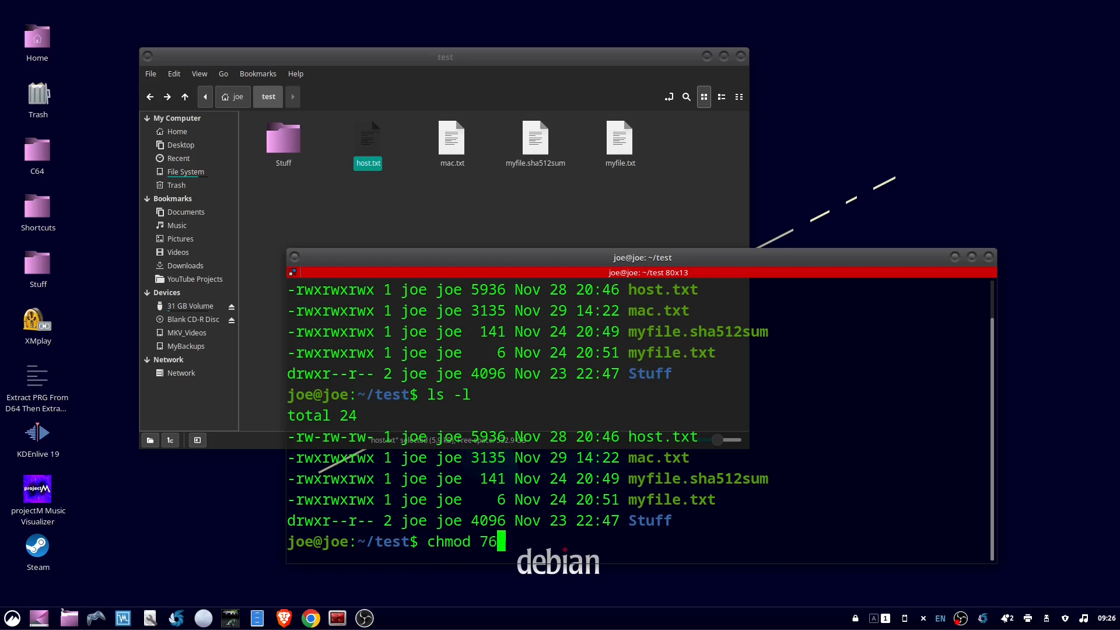
{"action": "type", "text": "6"}
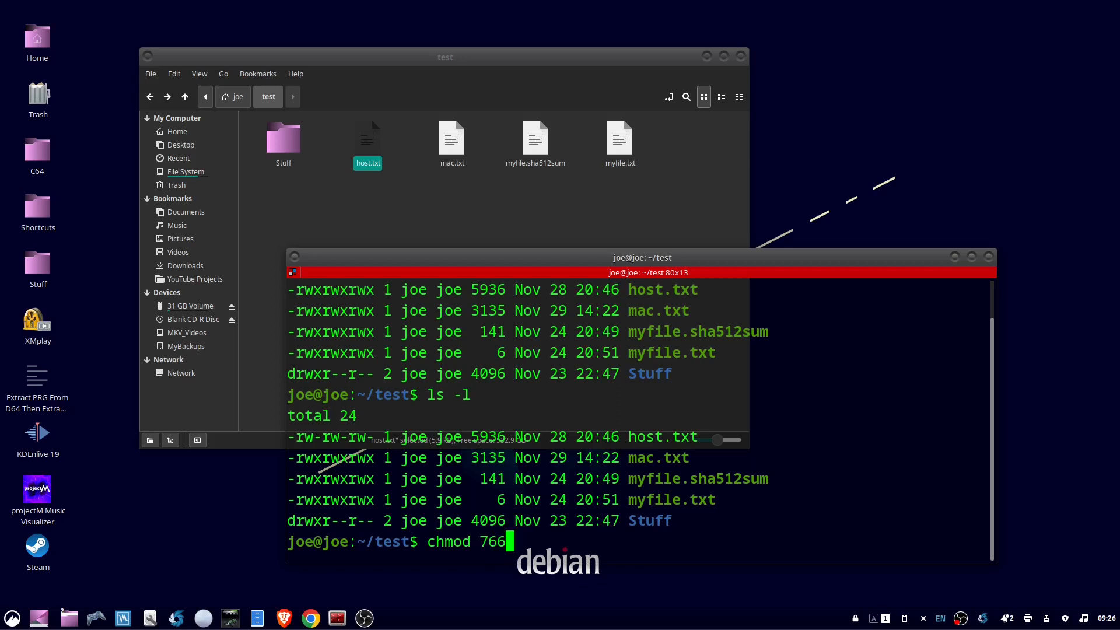
{"action": "type", "text": "host.tx"}
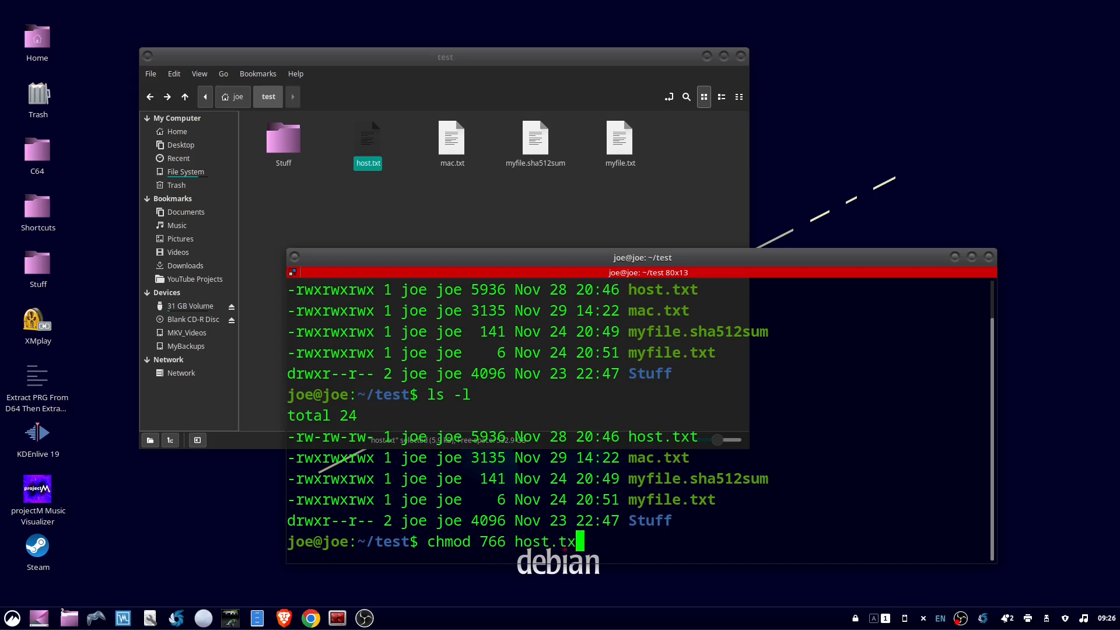
{"action": "key", "text": "Return"}
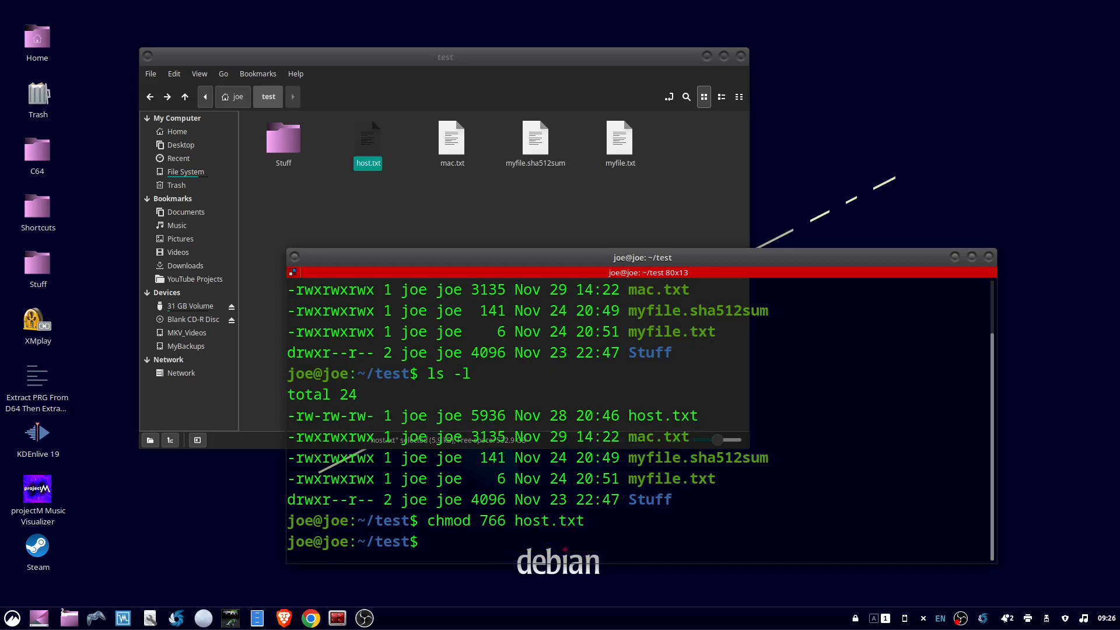
Step: Run ls -l again to confirm host.txt now shows -rwxrw-rw-
{"action": "type", "text": "l"}
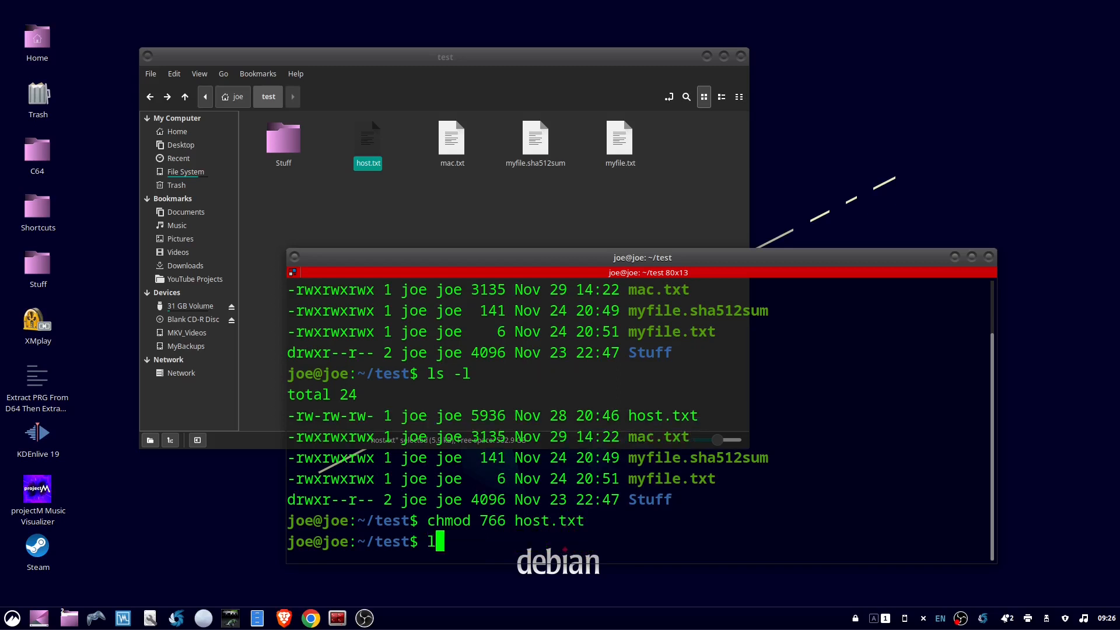
{"action": "type", "text": "s -l"}
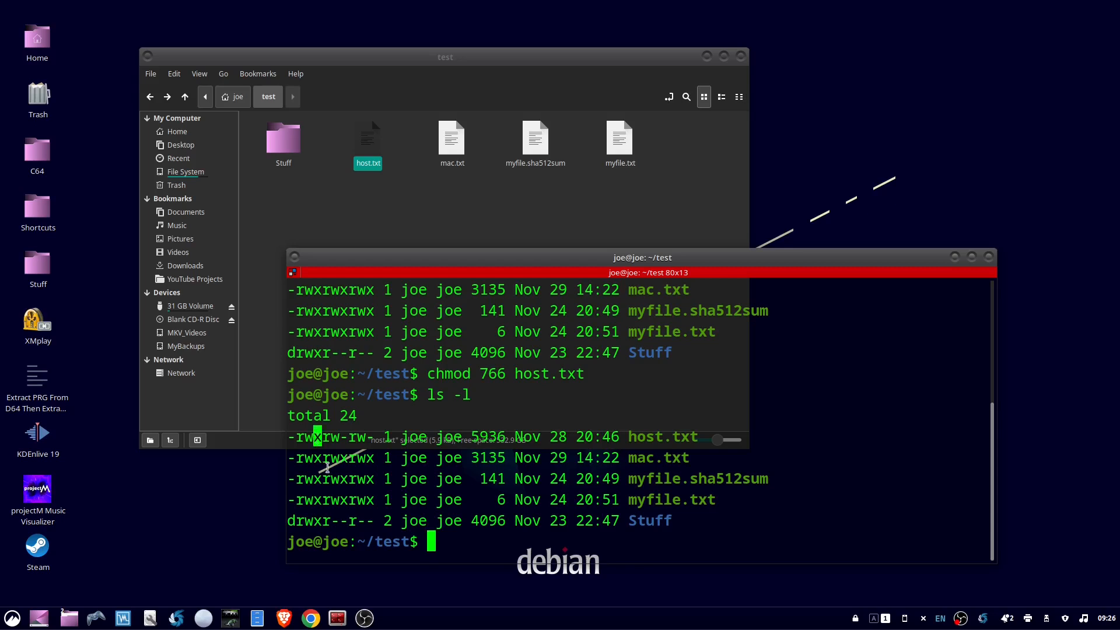
{"action": "mouse_move", "coordinate": [525, 323]}
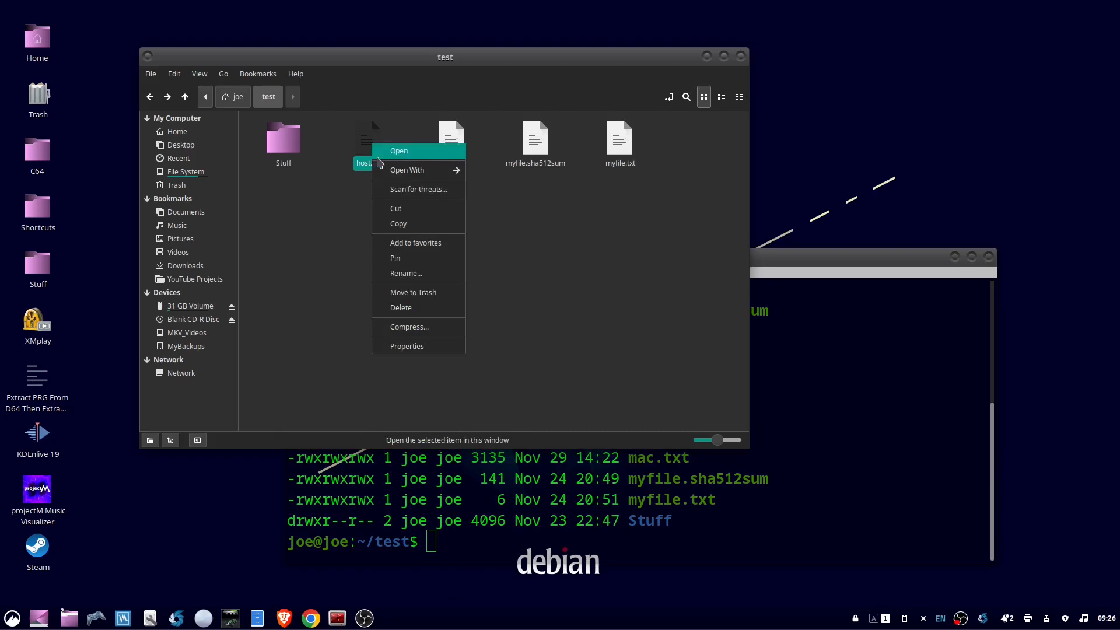
{"action": "left_click", "coordinate": [406, 346]}
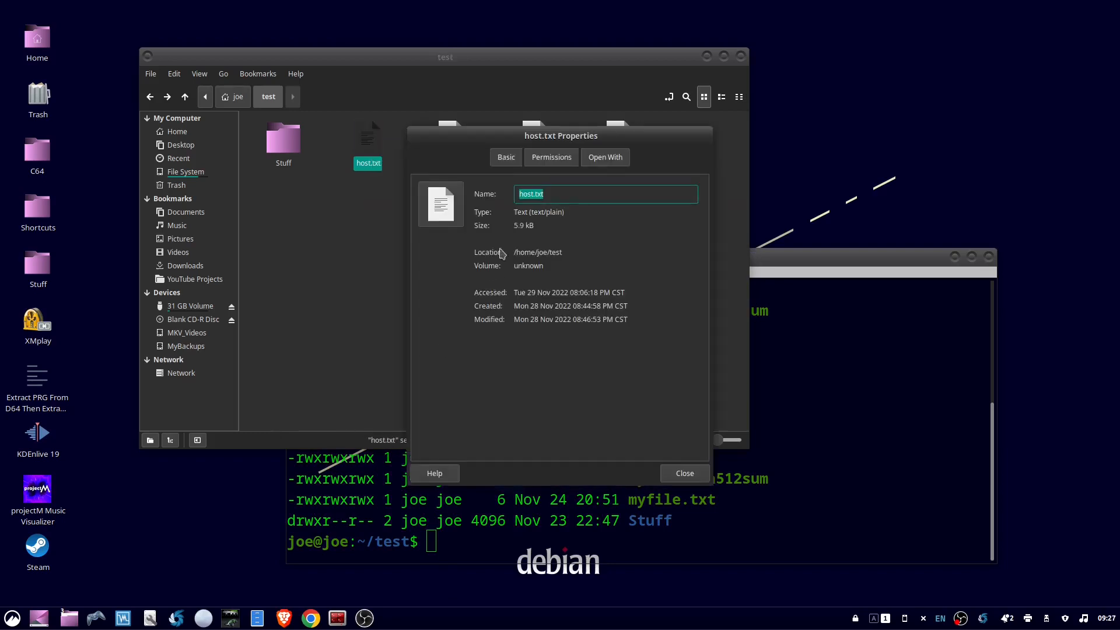
{"action": "left_click", "coordinate": [550, 158]}
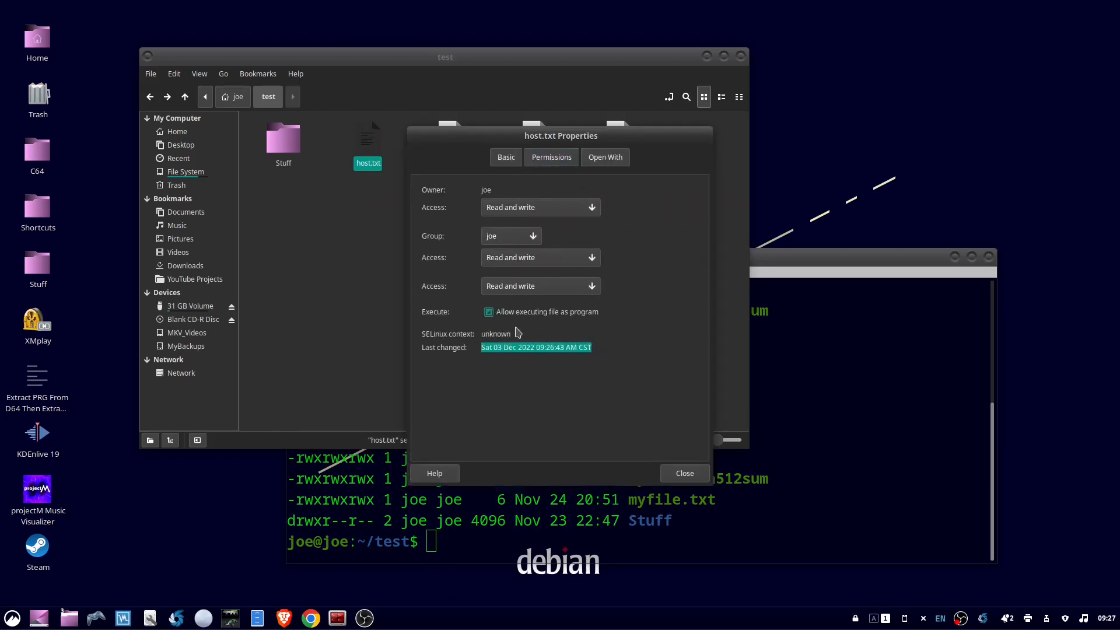
{"action": "mouse_move", "coordinate": [491, 326]}
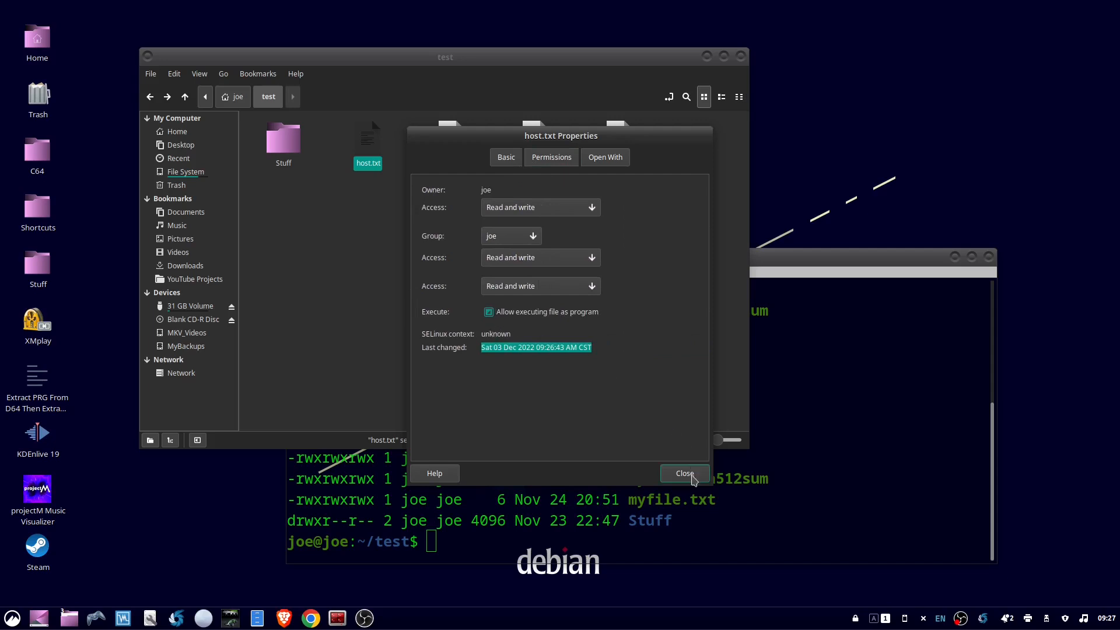
{"action": "left_click", "coordinate": [684, 474]}
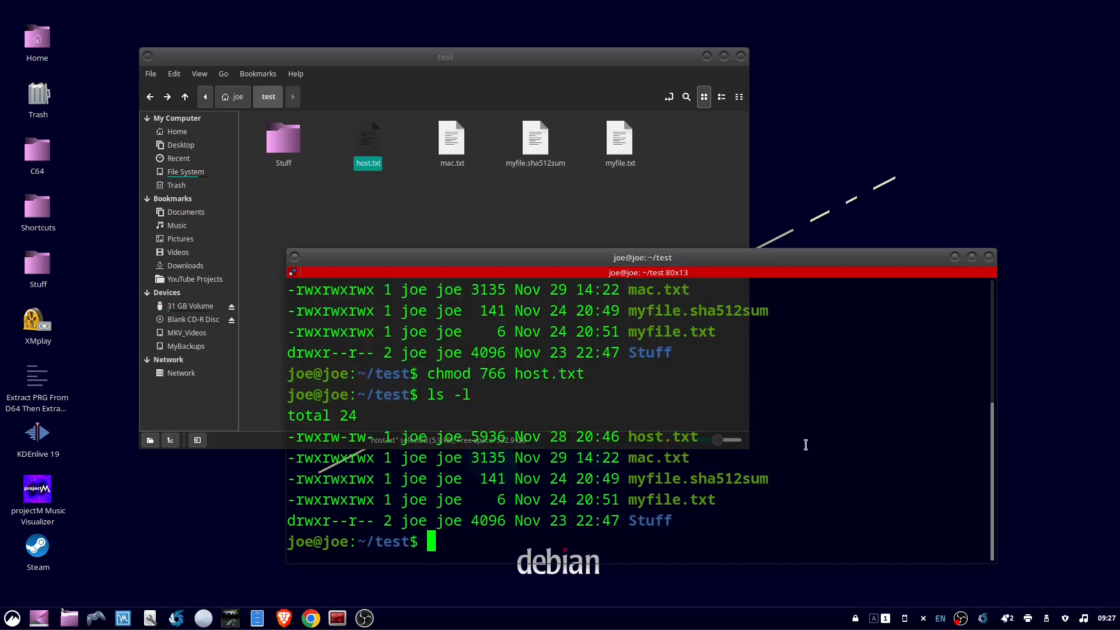
Step: Run chmod +x host.txt, then ls -l confirming it shows -rwxrwxrwx again
{"action": "type", "text": "ch"}
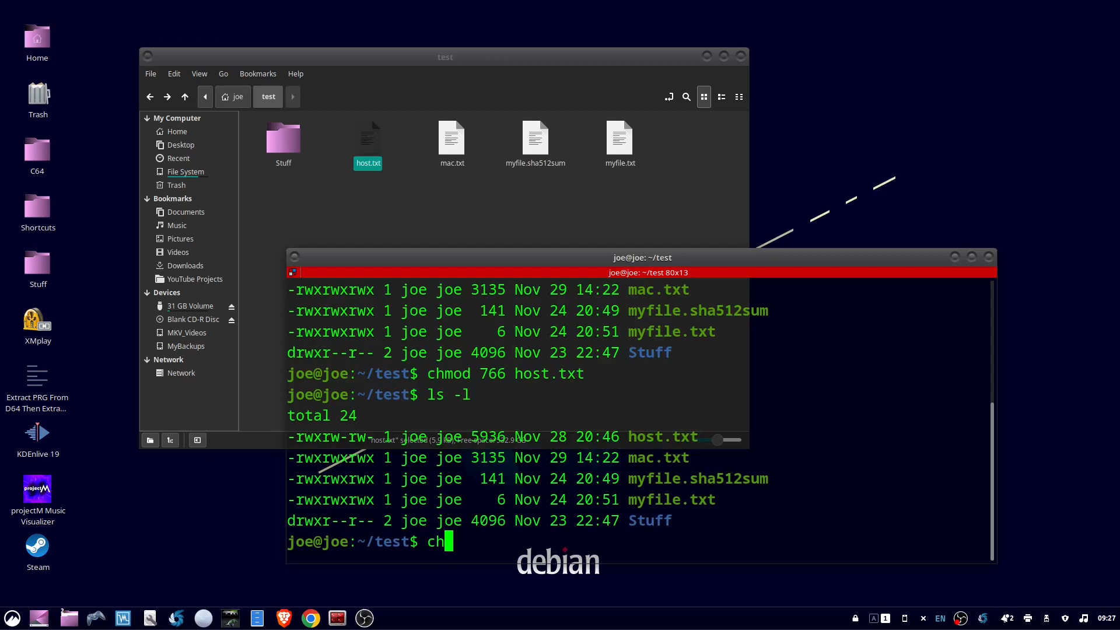
{"action": "type", "text": "mod"}
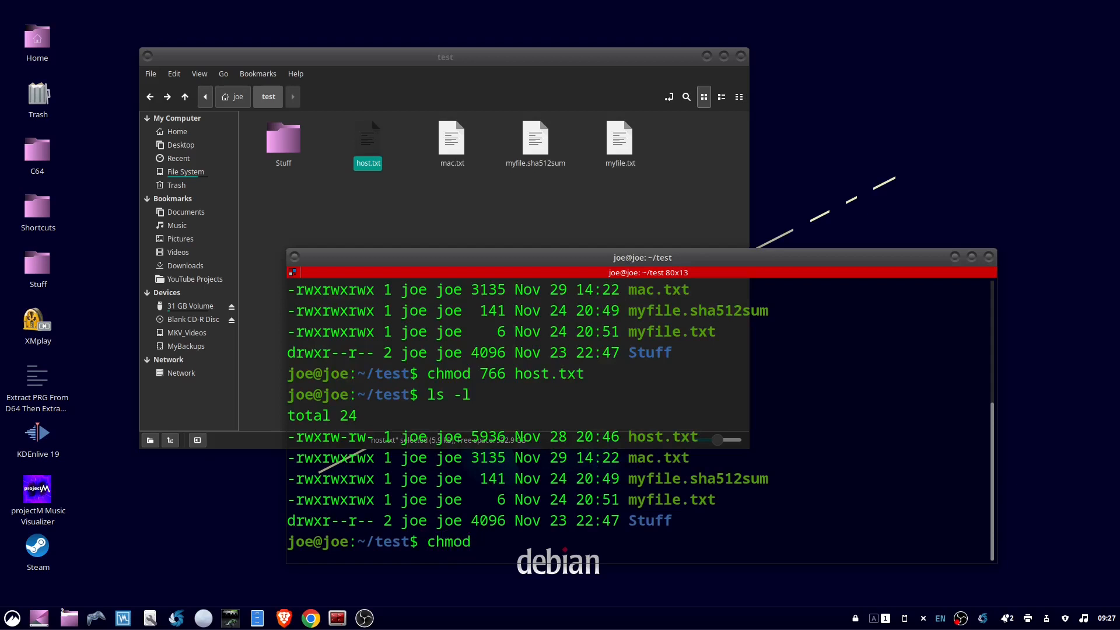
{"action": "type", "text": "+x"}
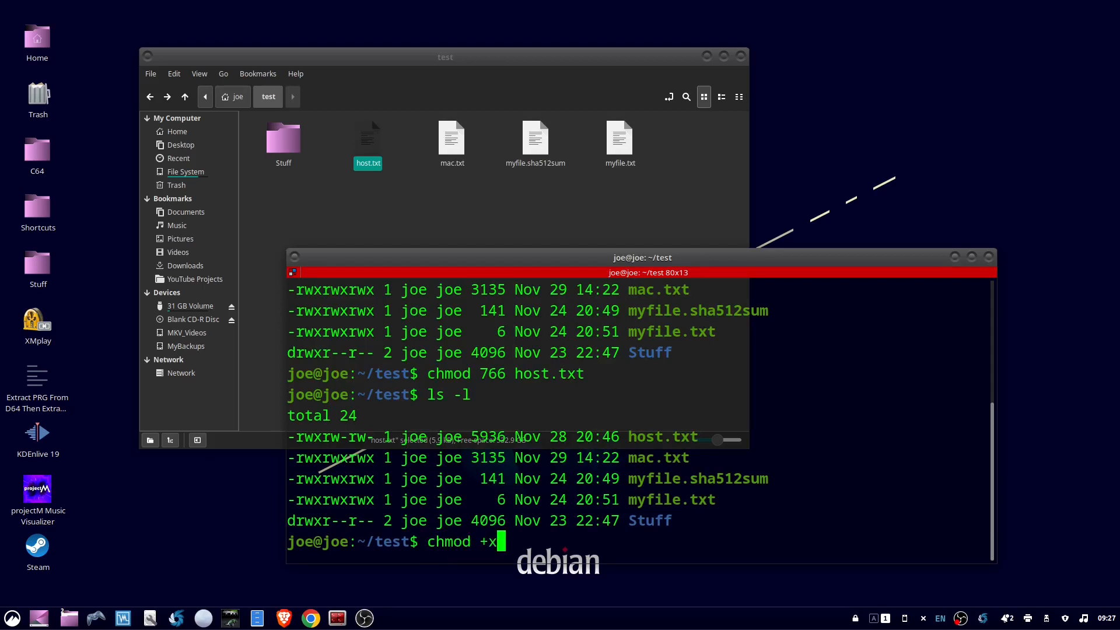
{"action": "type", "text": "h"}
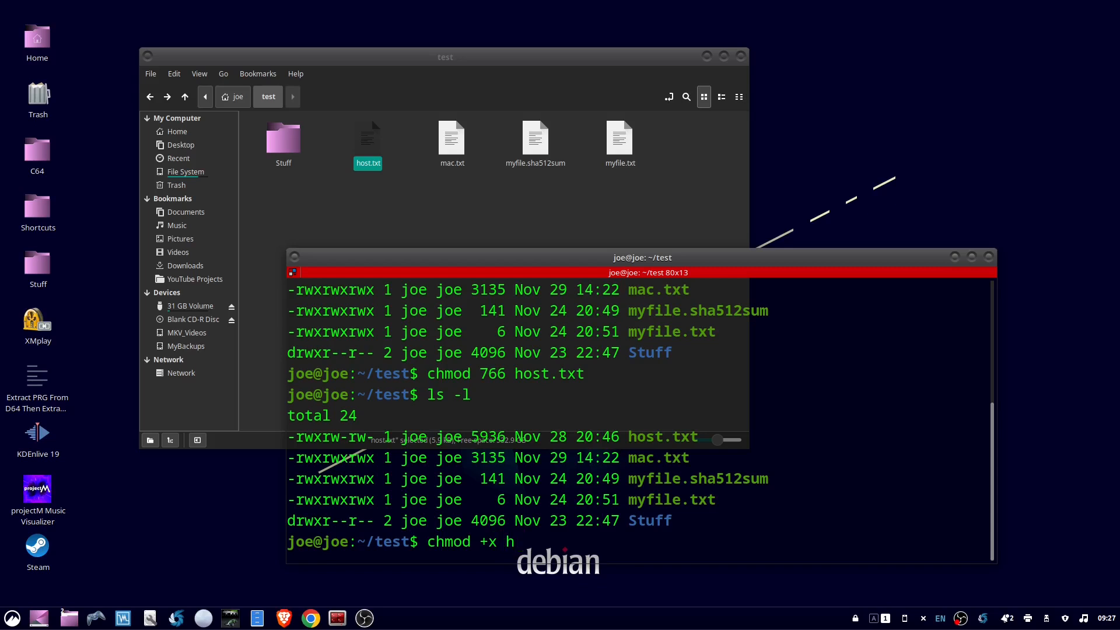
{"action": "type", "text": "ost"}
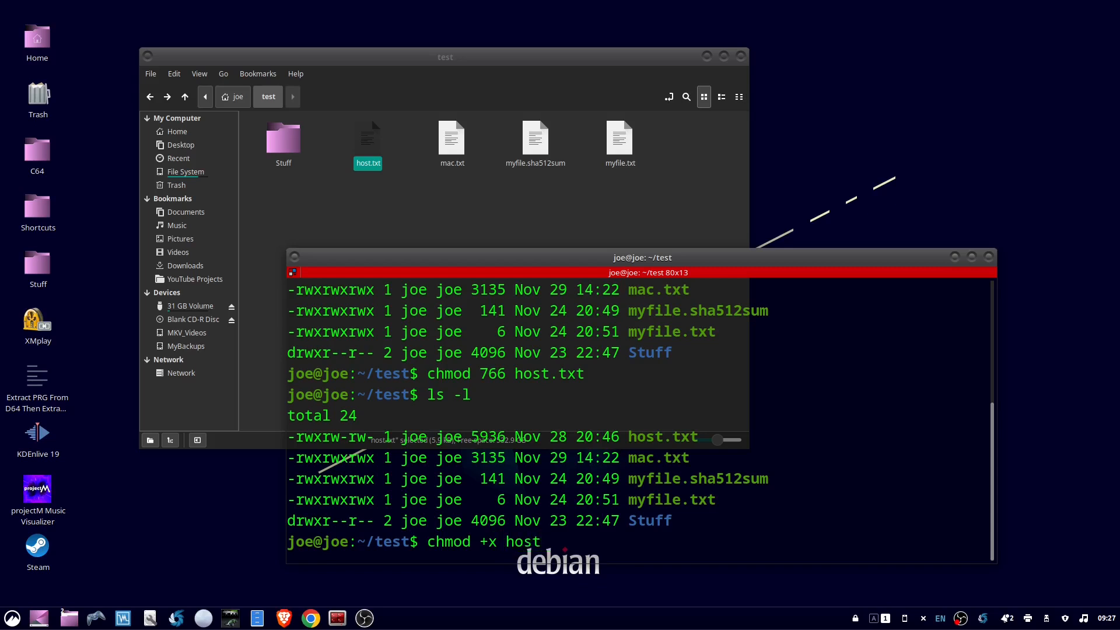
{"action": "type", "text": ".txt"}
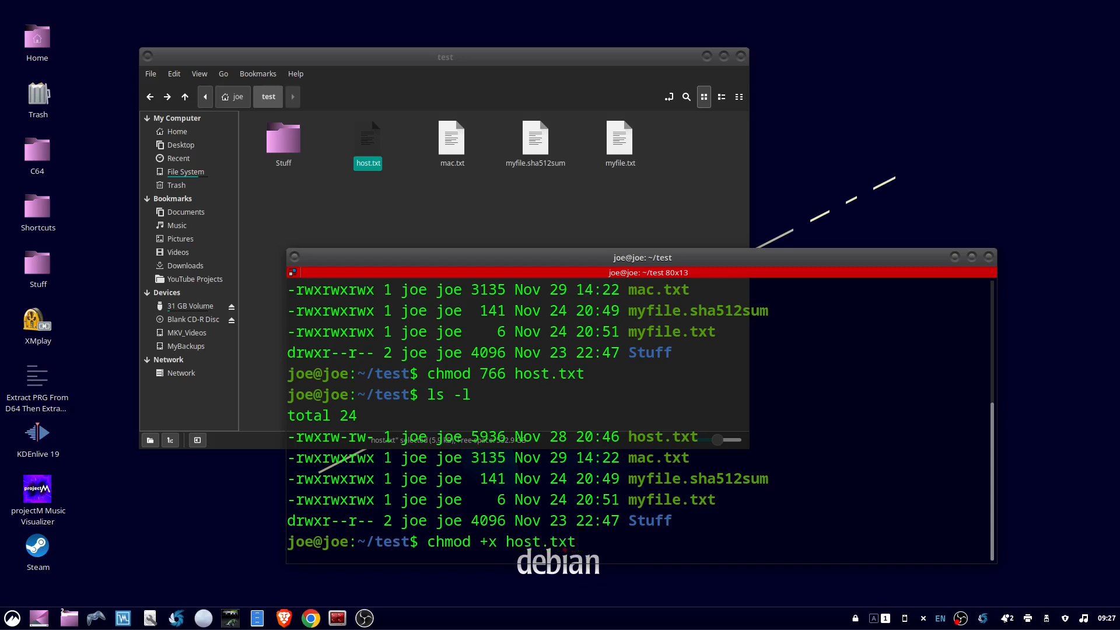
{"action": "key", "text": "Return"}
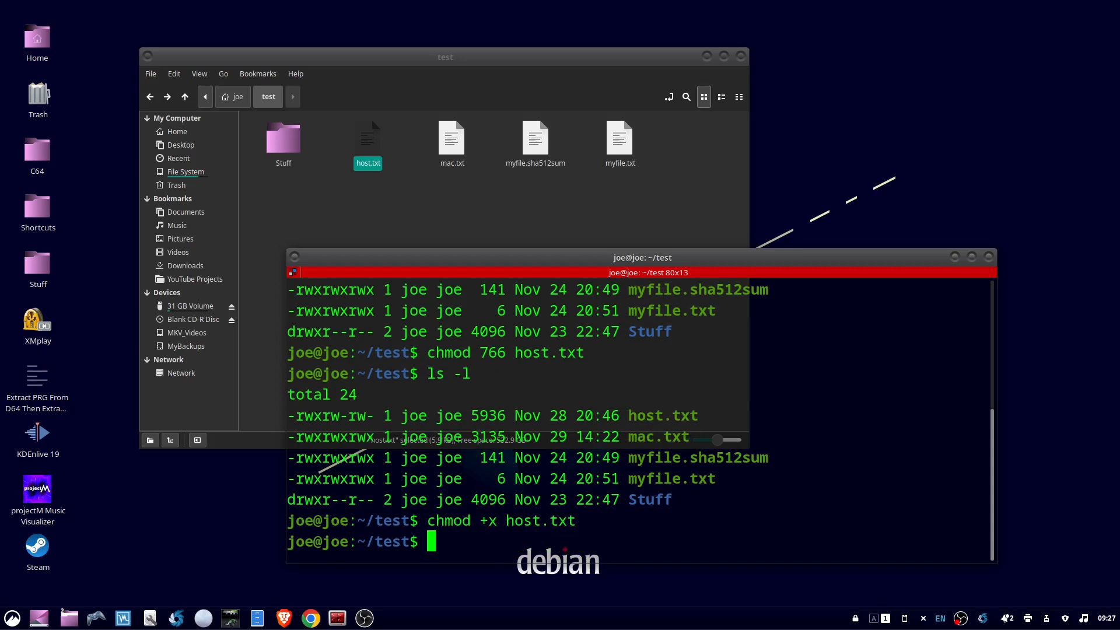
{"action": "type", "text": "ls -l"}
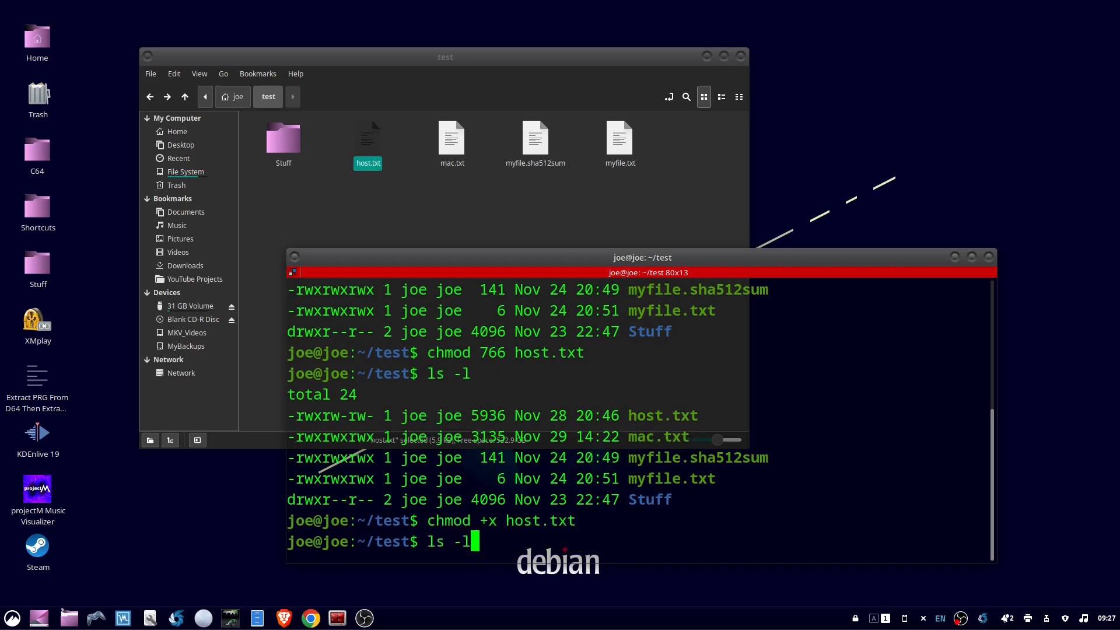
{"action": "key", "text": "Return"}
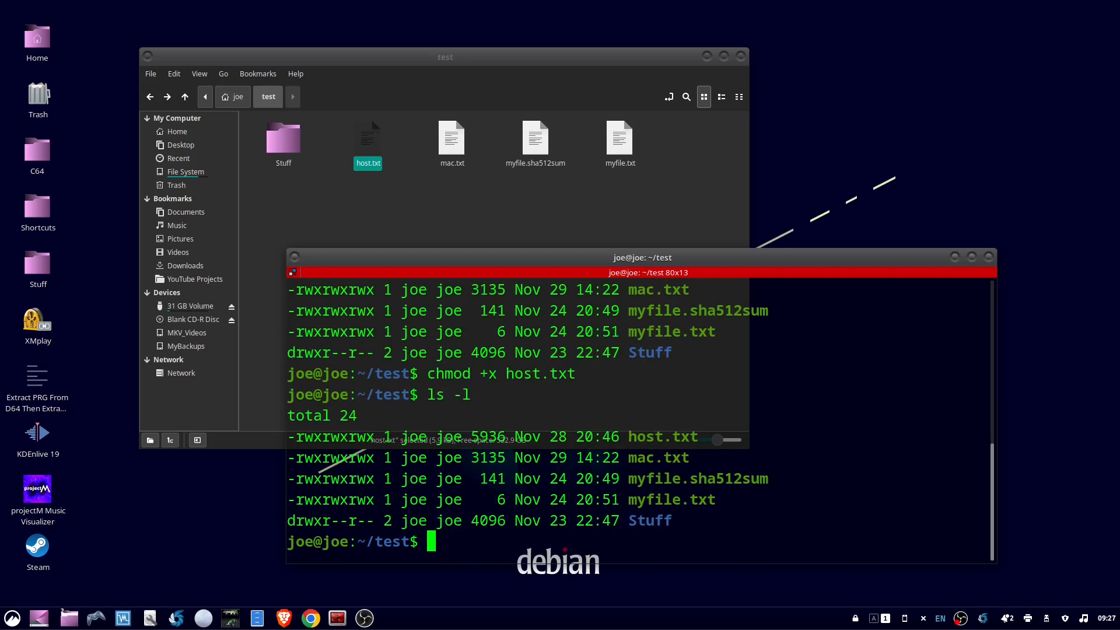